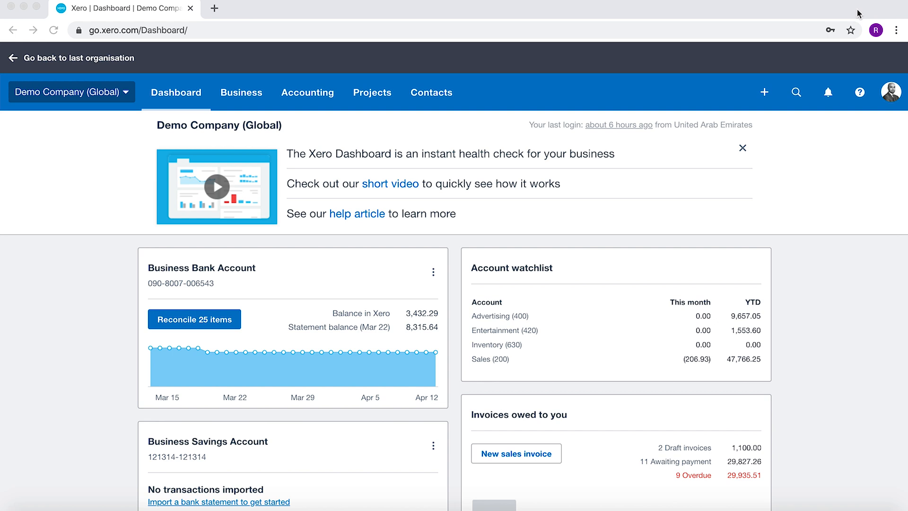
mouse_move(463, 23)
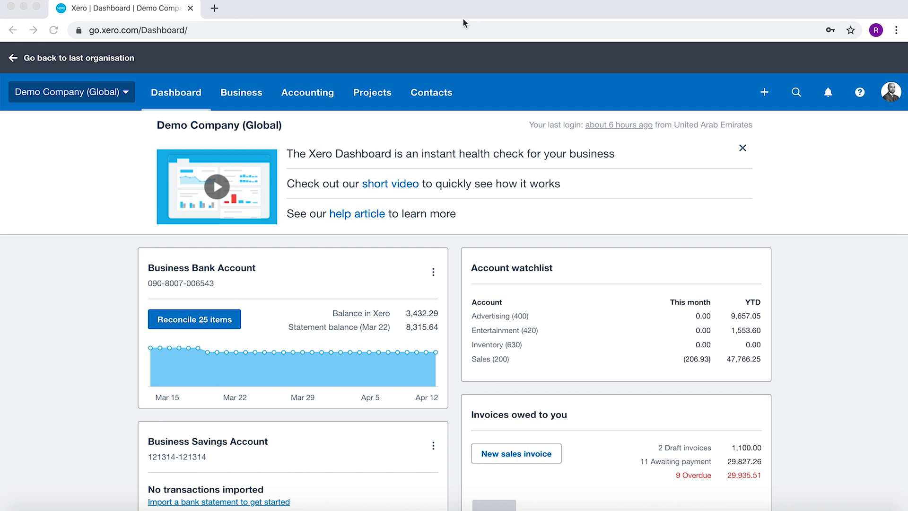
- Navigate to Accounting > Advanced and head into Manual journals
click(308, 93)
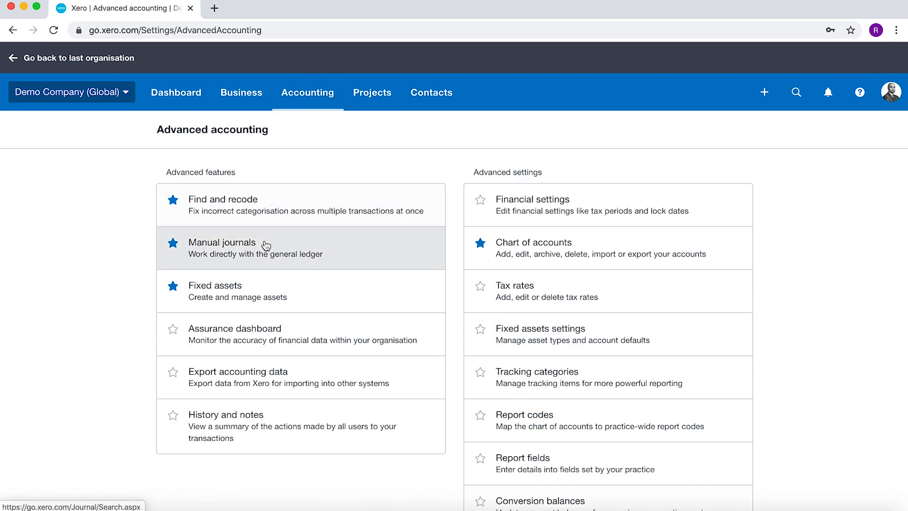
click(222, 242)
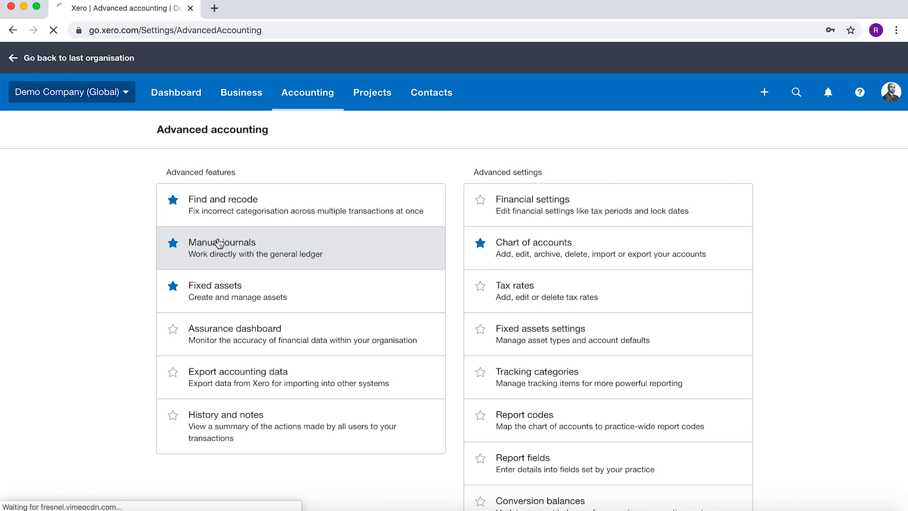
- Load the Manual journals list, showing an empty Posted tab
click(223, 242)
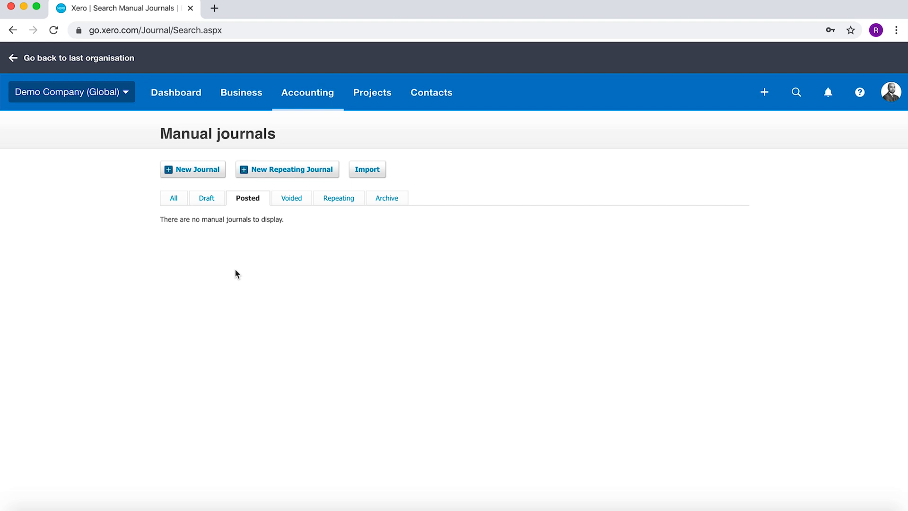
mouse_move(291, 238)
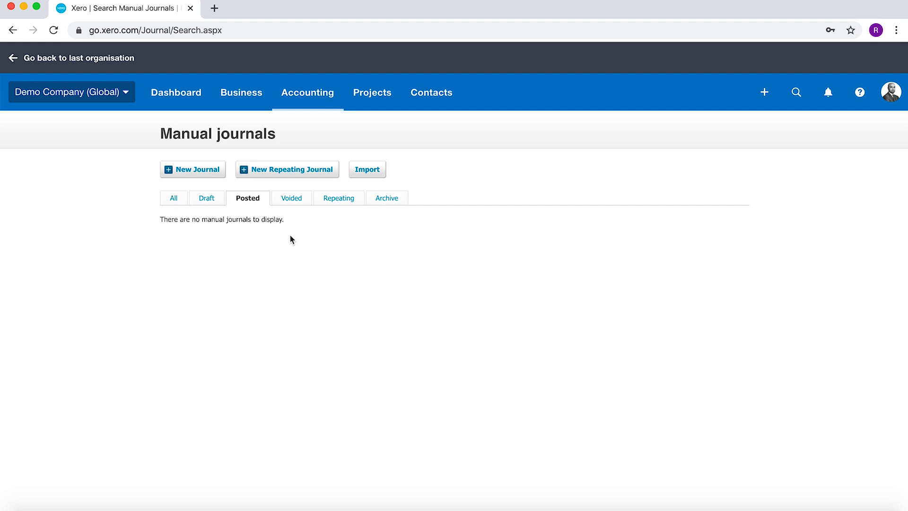
mouse_move(191, 173)
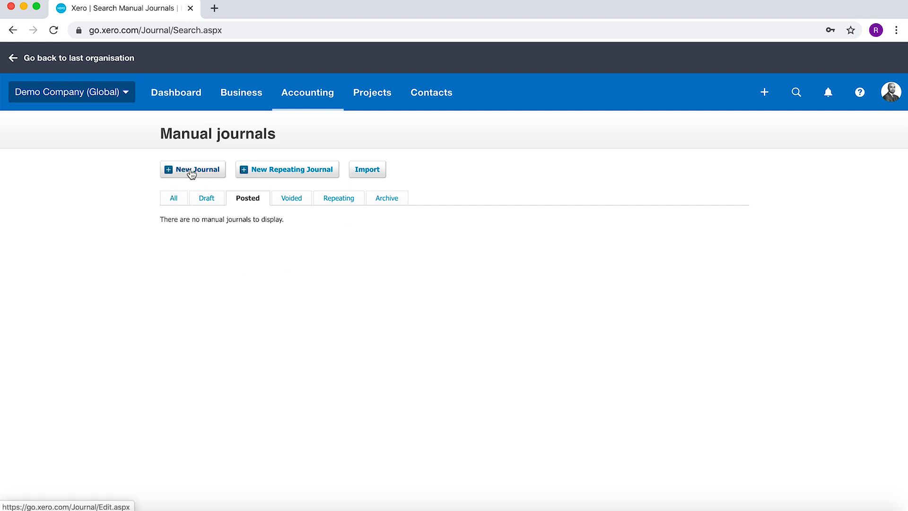
- Create a manual journal 'Rent Accrual' dated 30 Apr 2020, auto-reversing 1 May 2020
click(193, 169)
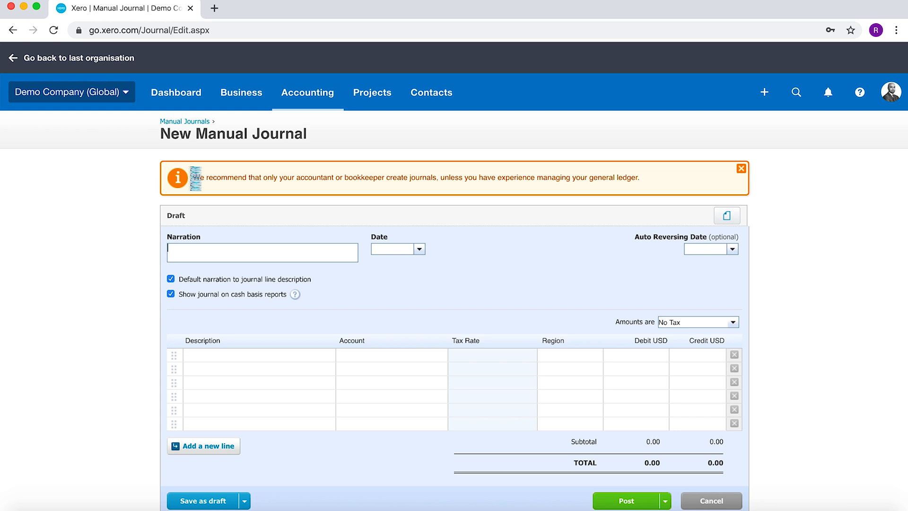
text(Rent Accrual)
click(397, 248)
text(30 Apr 2020)
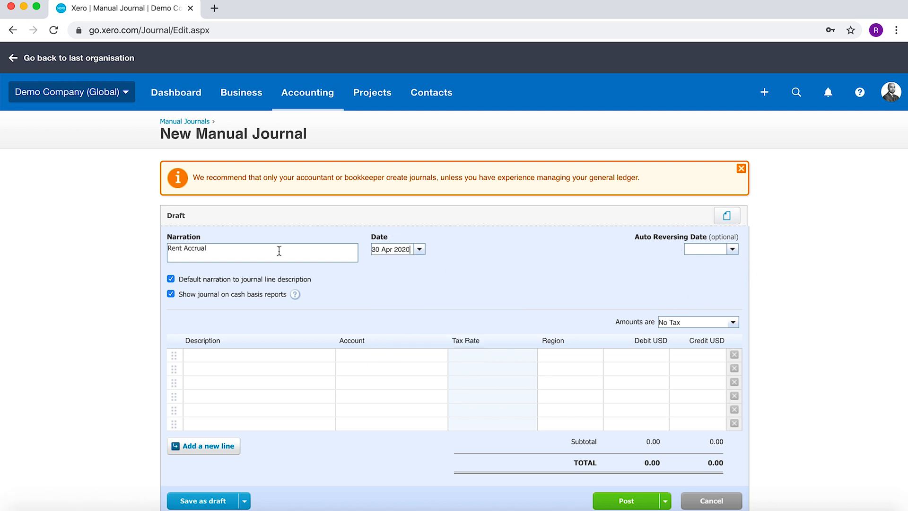
mouse_move(733, 248)
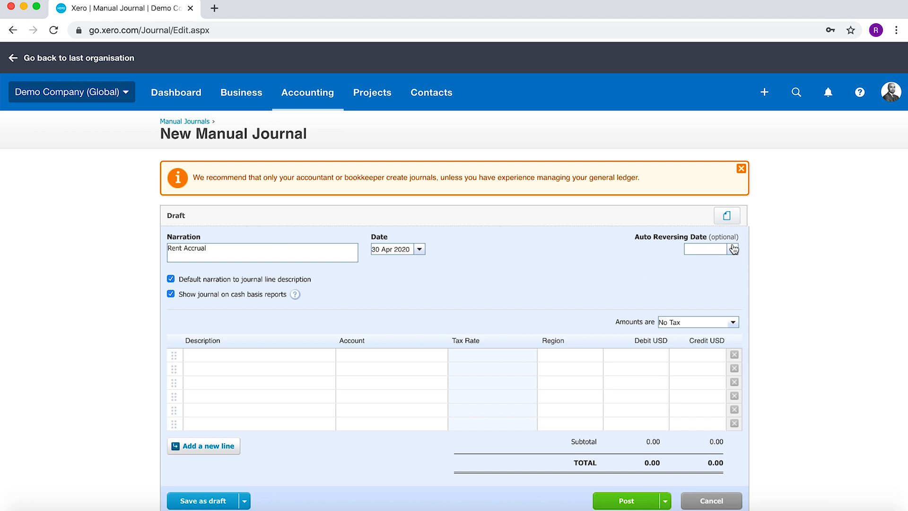
click(733, 249)
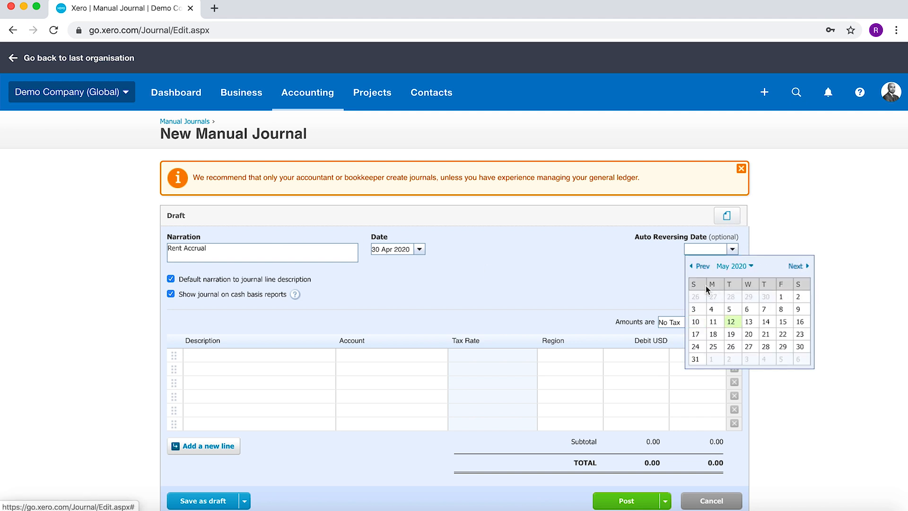
click(781, 297)
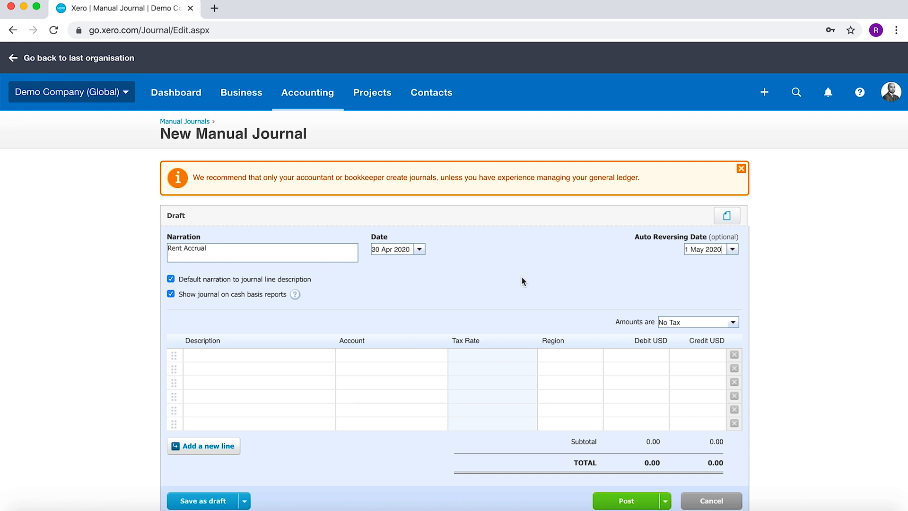
mouse_move(205, 287)
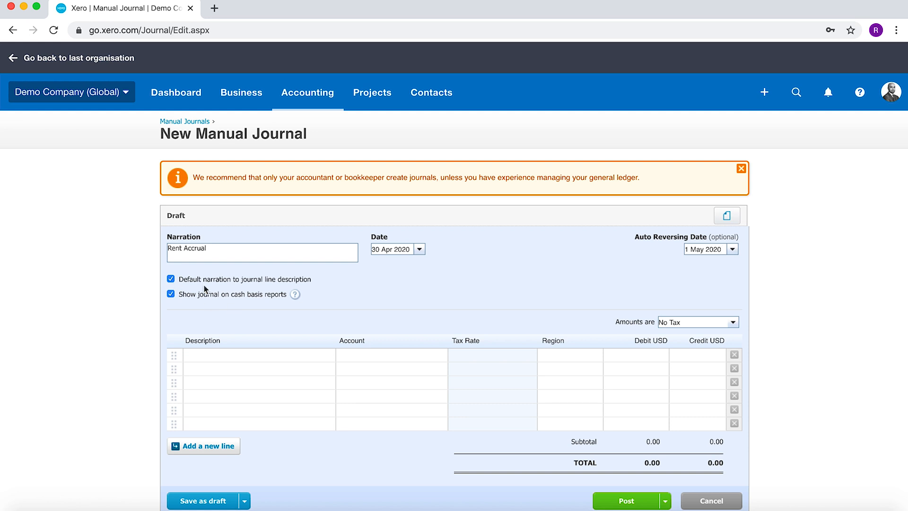
- Fill the first journal line's description with the 'Rent Accrual' narration
click(171, 294)
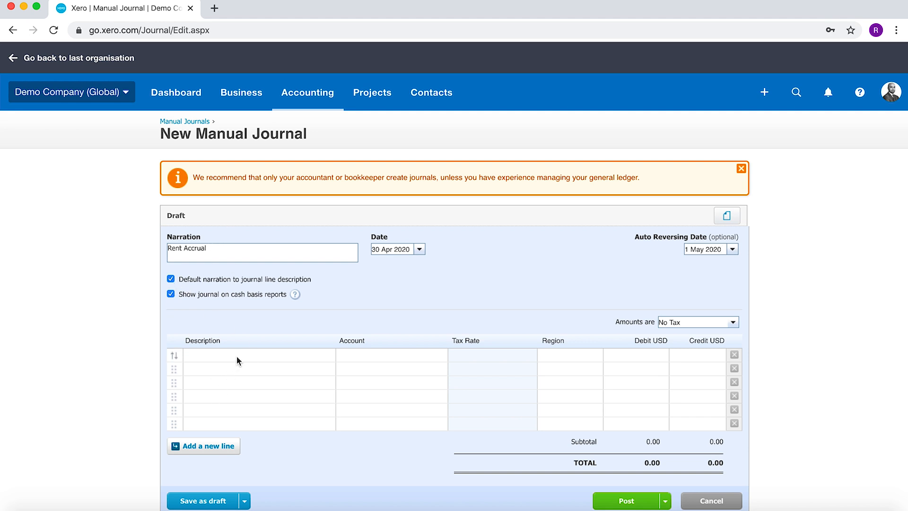
click(258, 354)
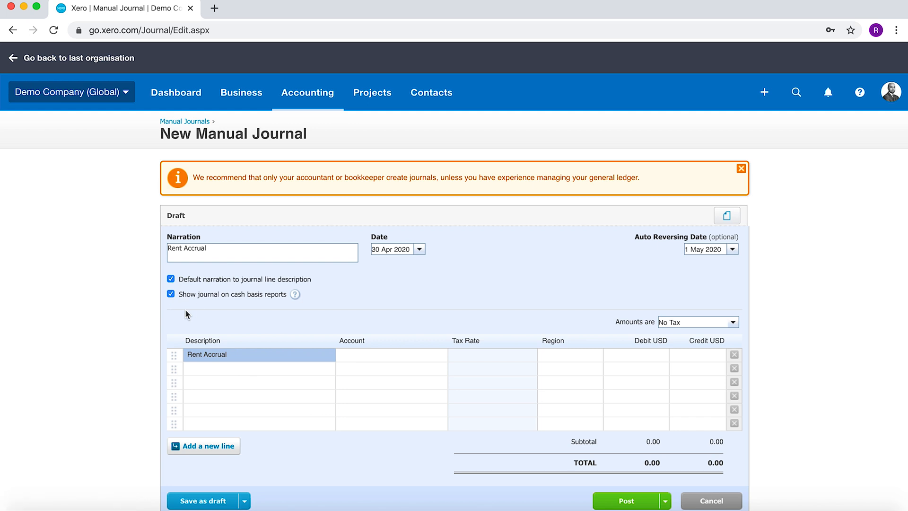
mouse_move(232, 334)
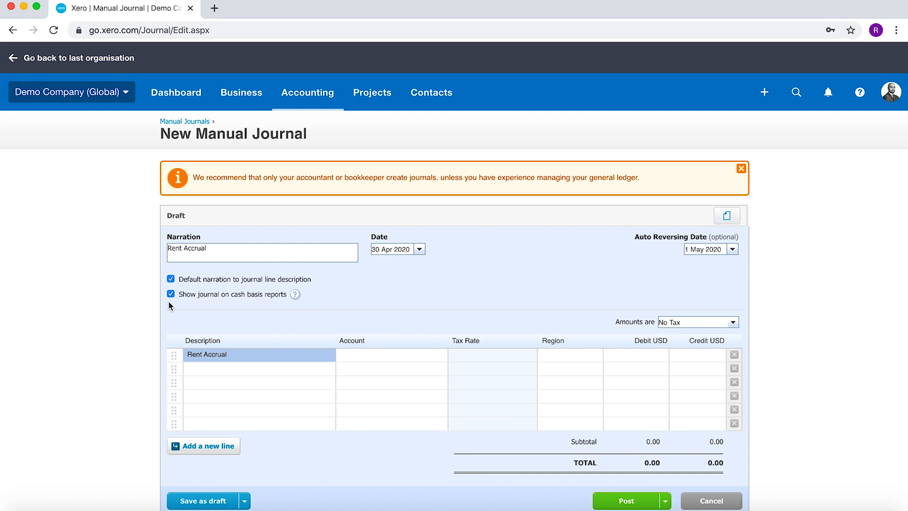
mouse_move(186, 299)
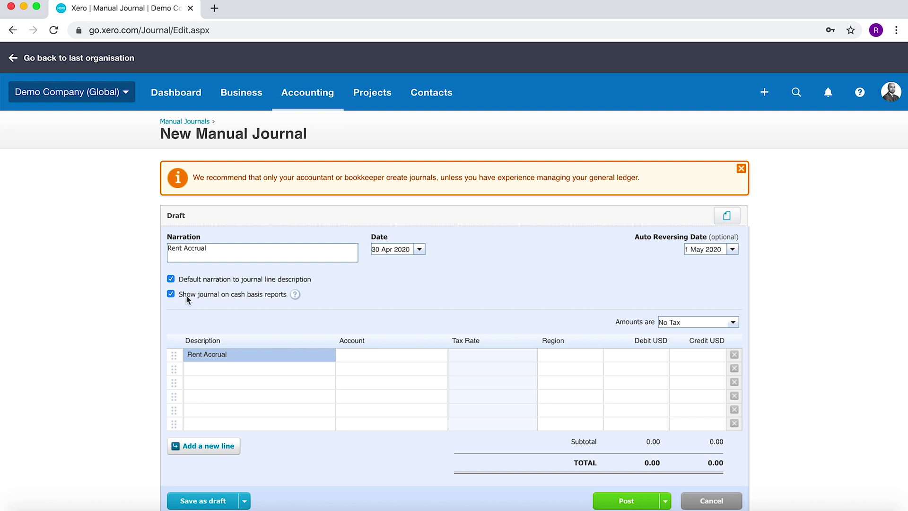
mouse_move(168, 311)
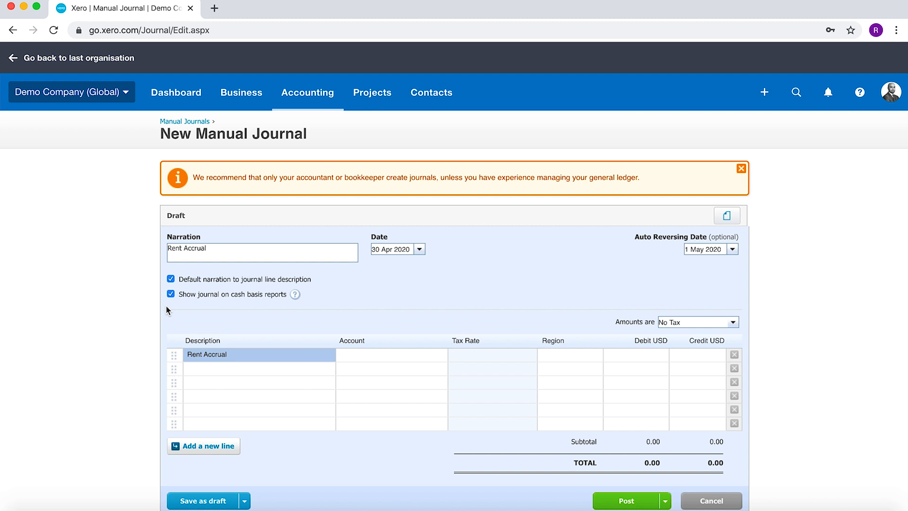
mouse_move(183, 302)
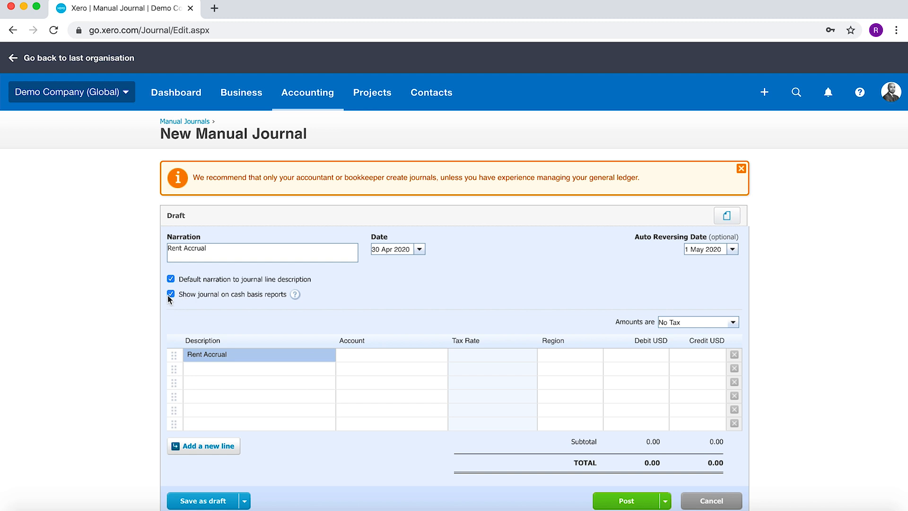
mouse_move(177, 309)
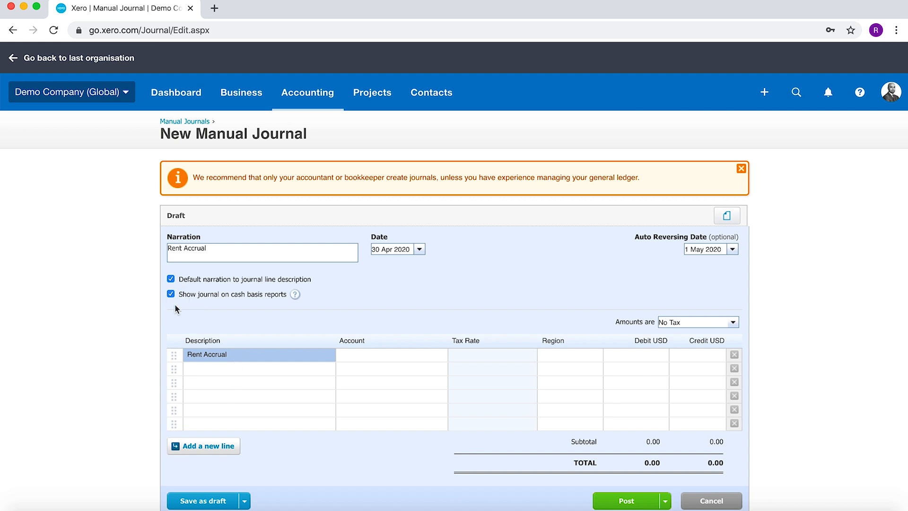
mouse_move(206, 375)
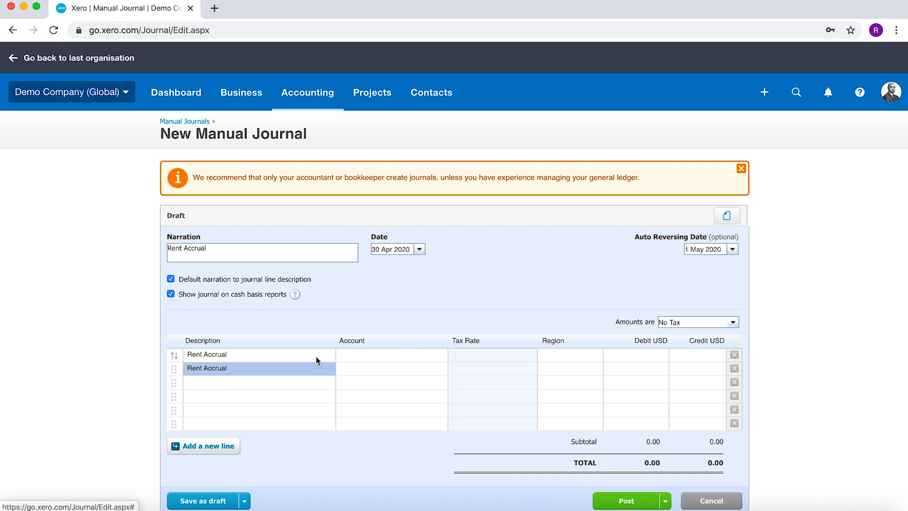
- Set line one's account to 469 - Rent and search 'accr' for line two
click(388, 354)
text(469 - Rent)
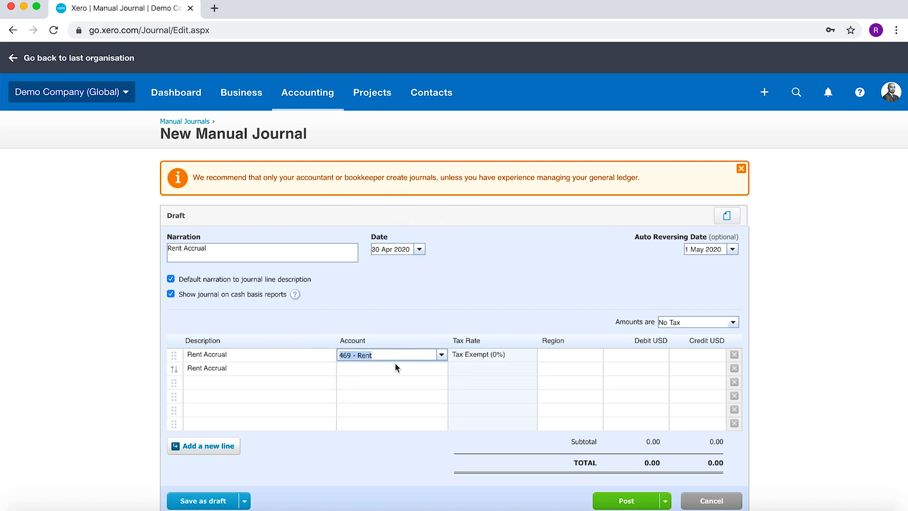
text(accr)
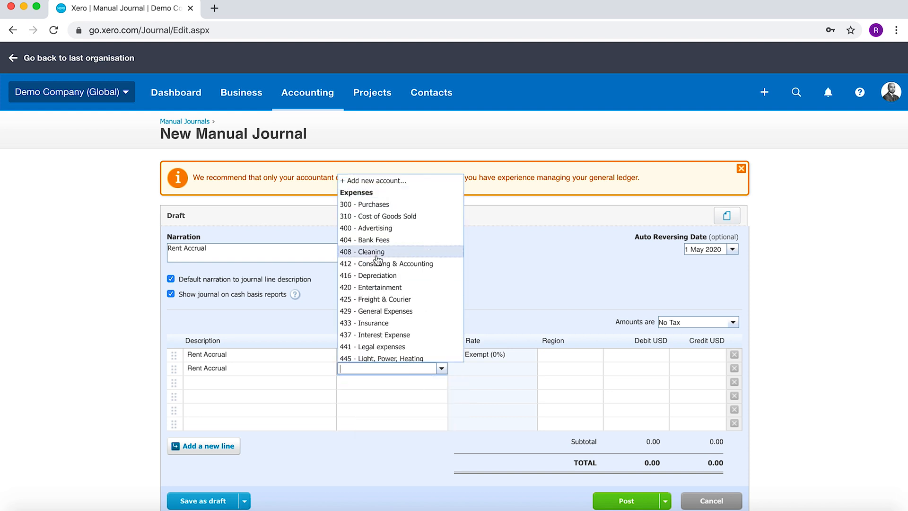
click(372, 181)
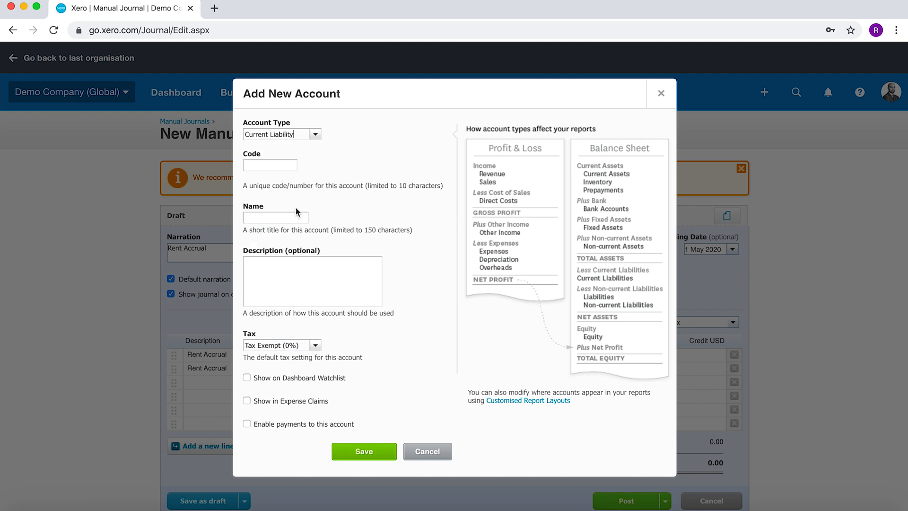
- Save new Current Liability account 123 'Accruals' for the second line
text(123)
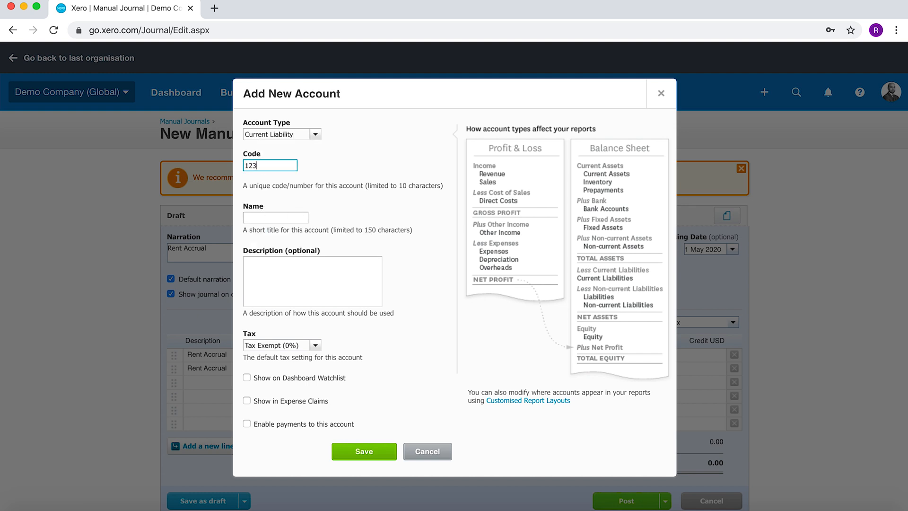
text(Accruals)
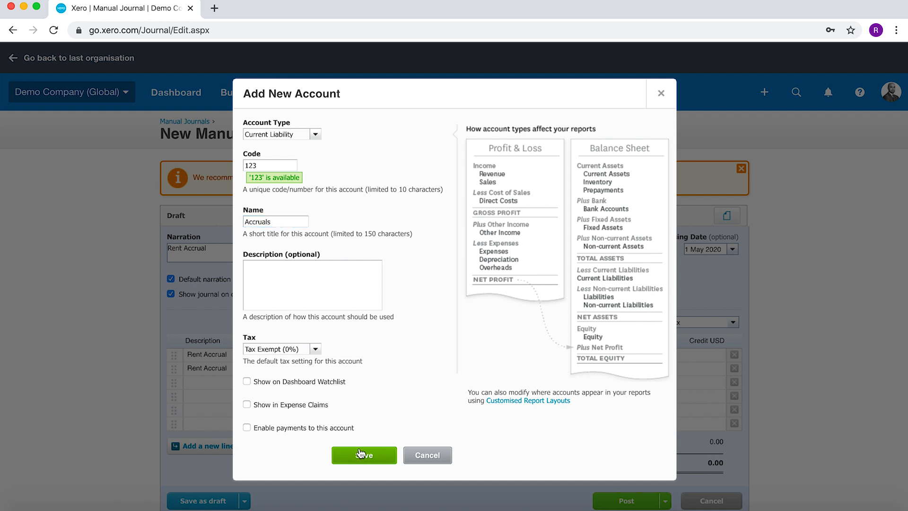
click(364, 454)
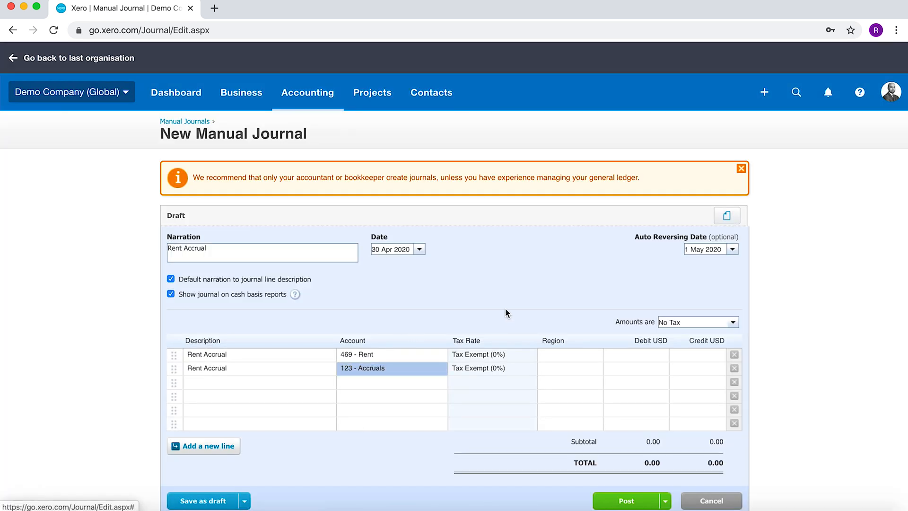
- Enter 1,000.00 debit on 469 - Rent and 1,000.00 credit on 123 - Accruals
click(597, 354)
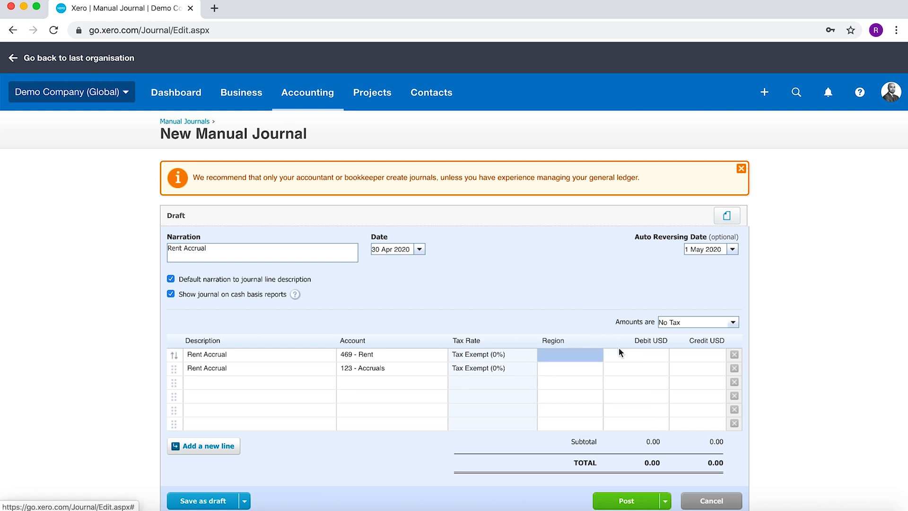
text(10)
click(697, 368)
text(1,000)
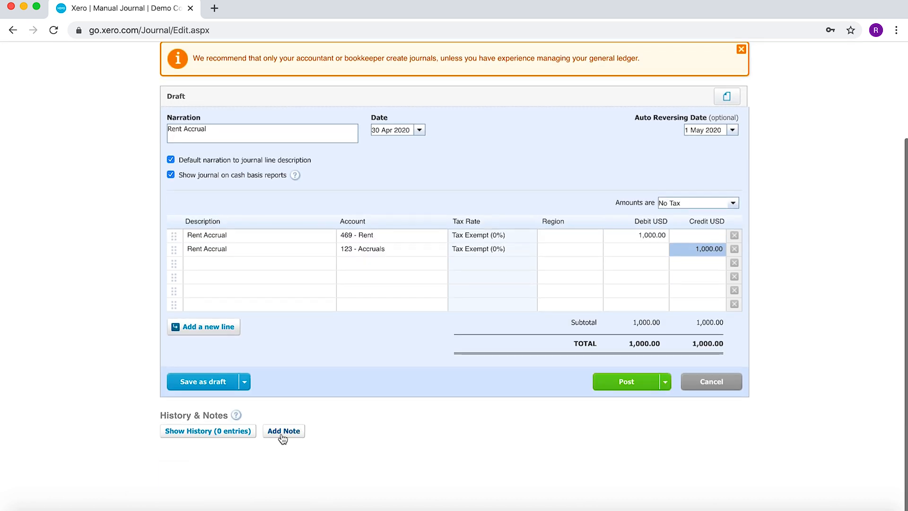
- Add a blank note under the journal and show the Post dropdown options
click(283, 431)
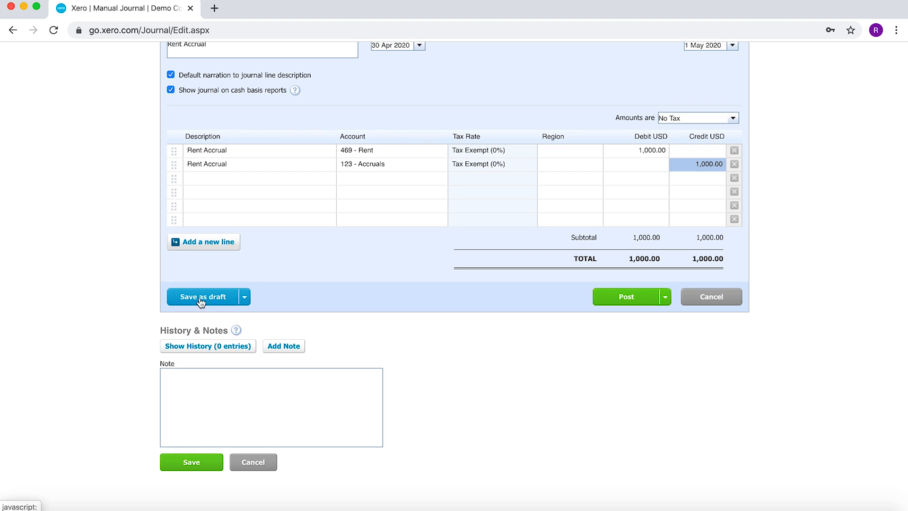
click(664, 297)
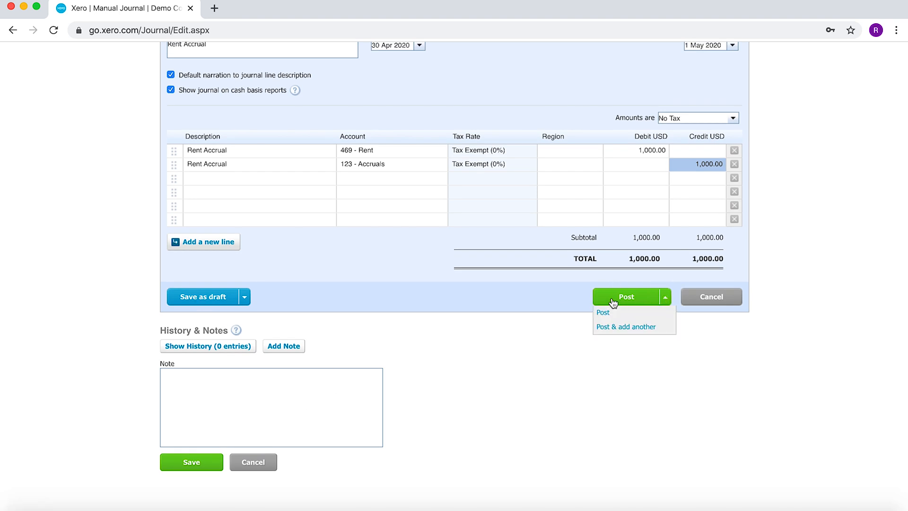
- Post the Rent Accrual journal and review the Posted and Voided lists
click(603, 313)
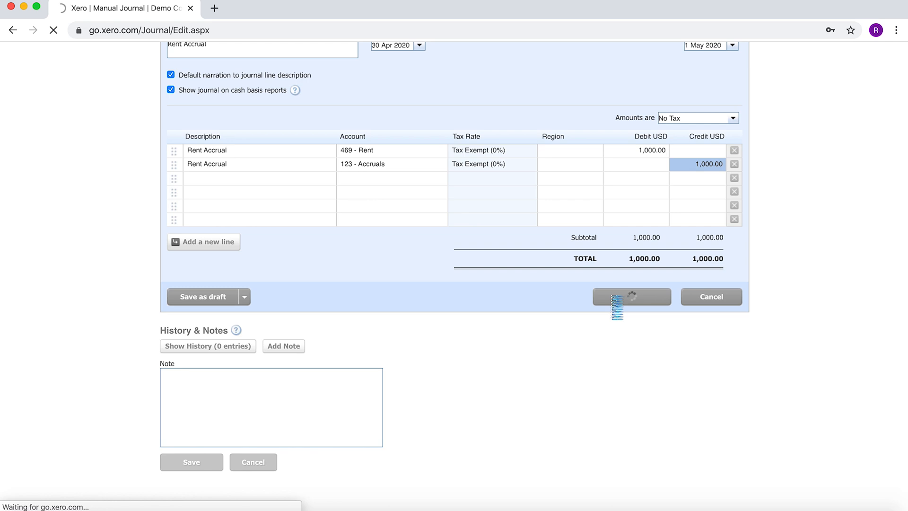
click(632, 296)
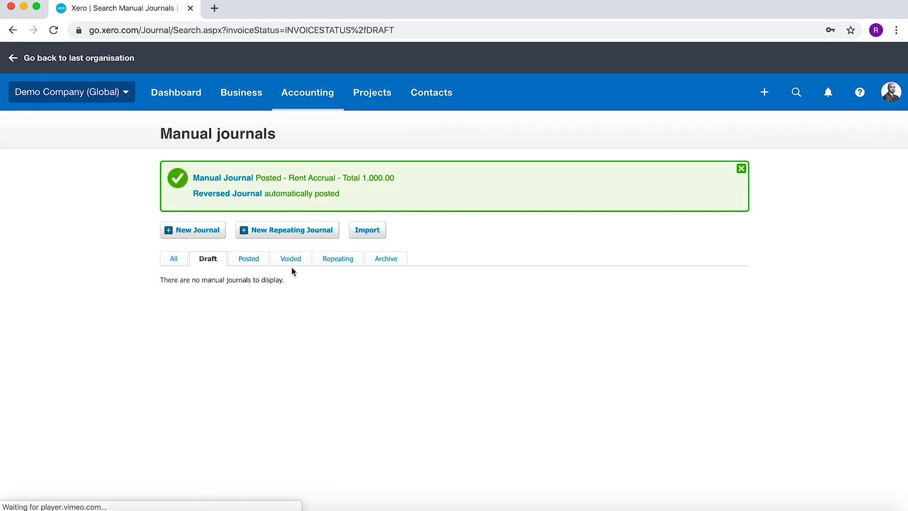
click(248, 259)
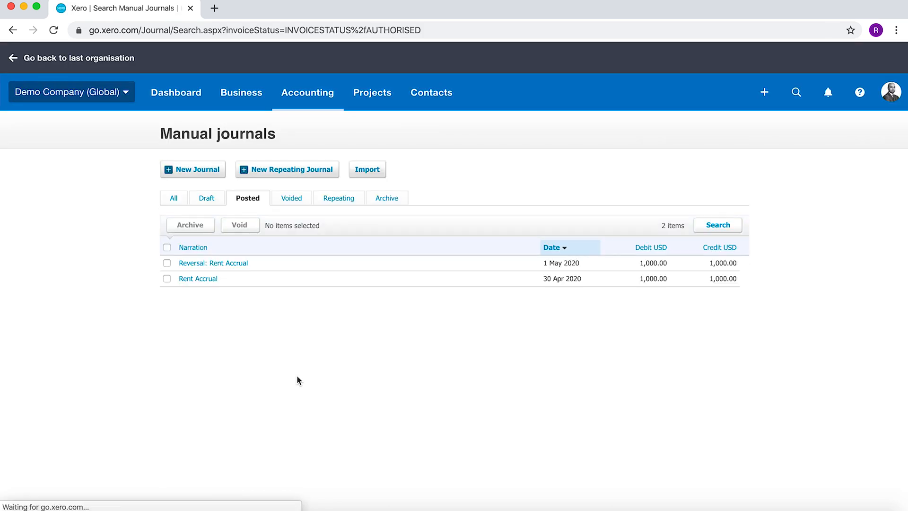
mouse_move(460, 276)
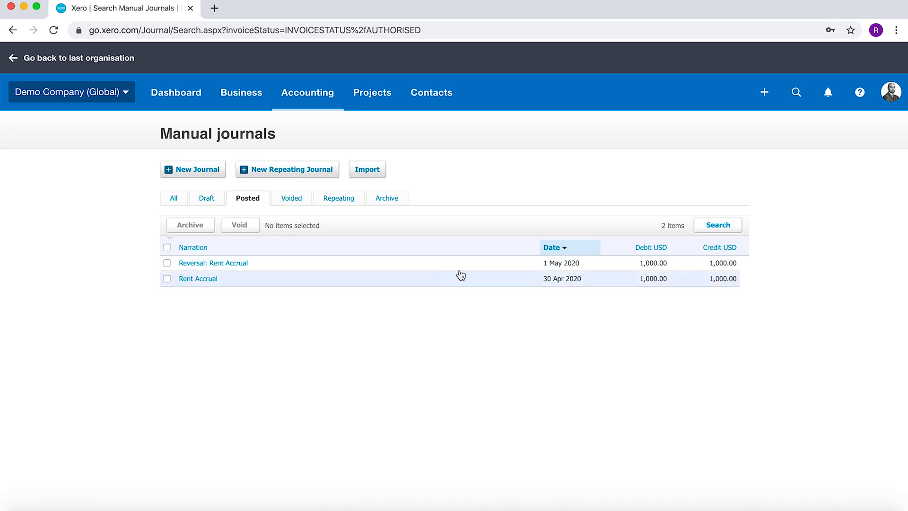
mouse_move(354, 257)
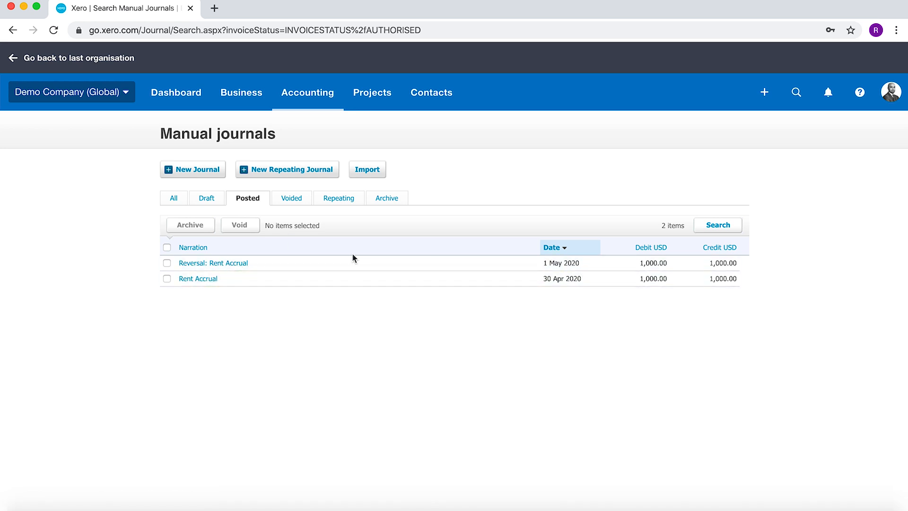
mouse_move(289, 200)
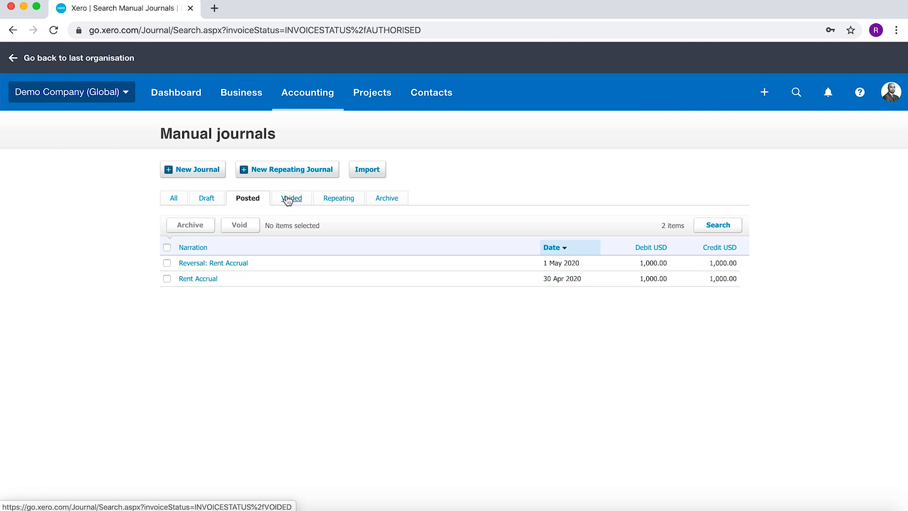
click(290, 198)
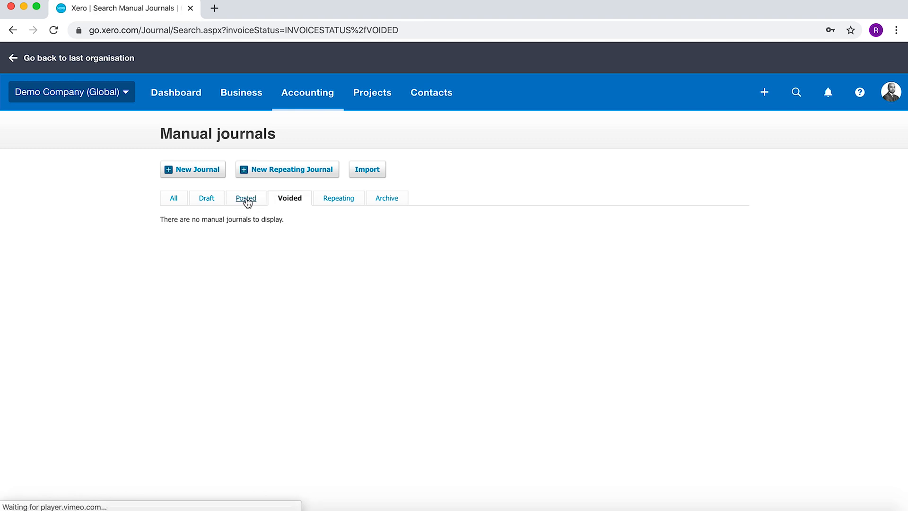
click(246, 198)
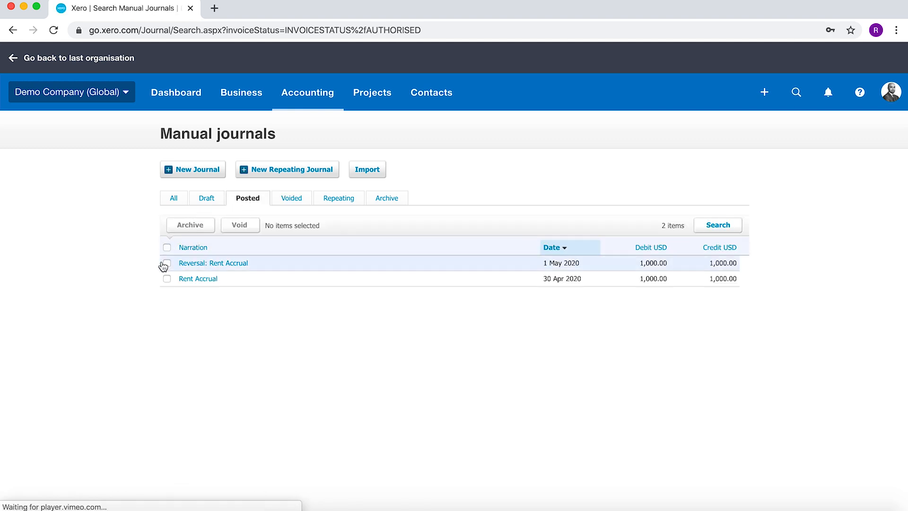
- Void the 'Reversal: Rent Accrual' journal, view Voided, and start a repeating journal
click(240, 225)
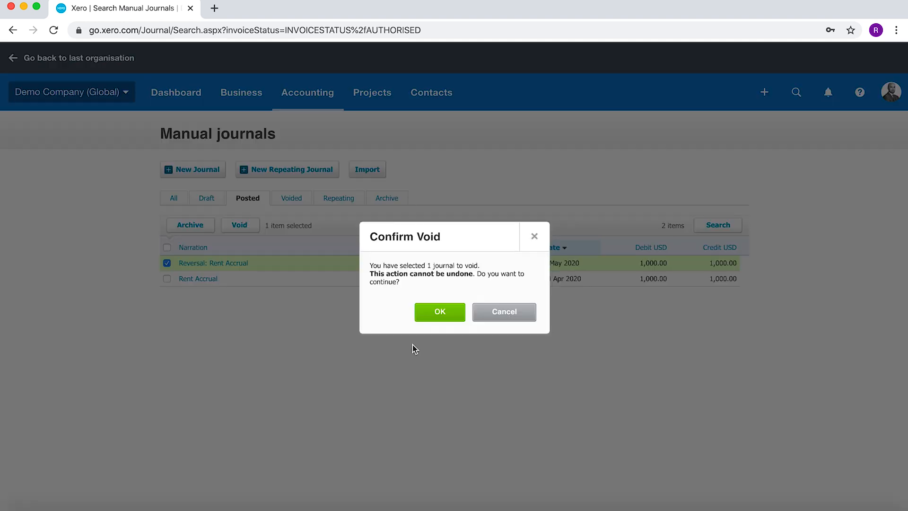
click(440, 312)
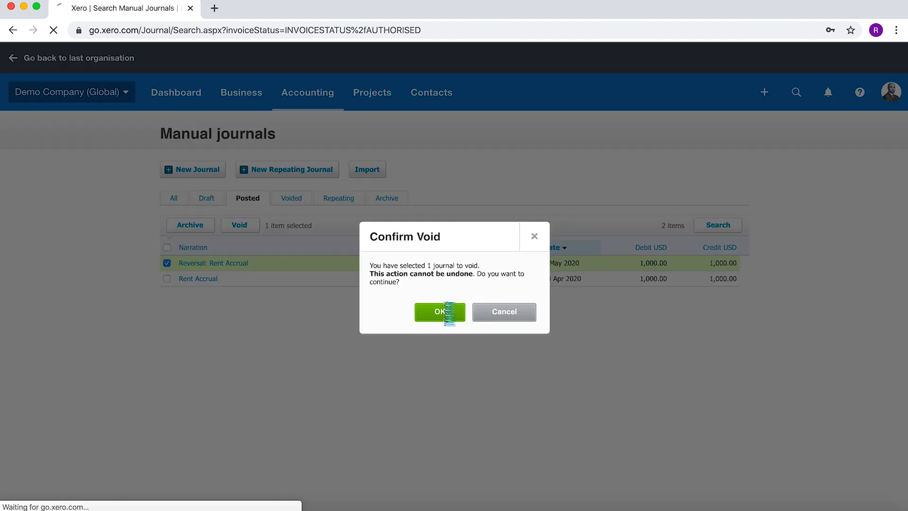
click(439, 311)
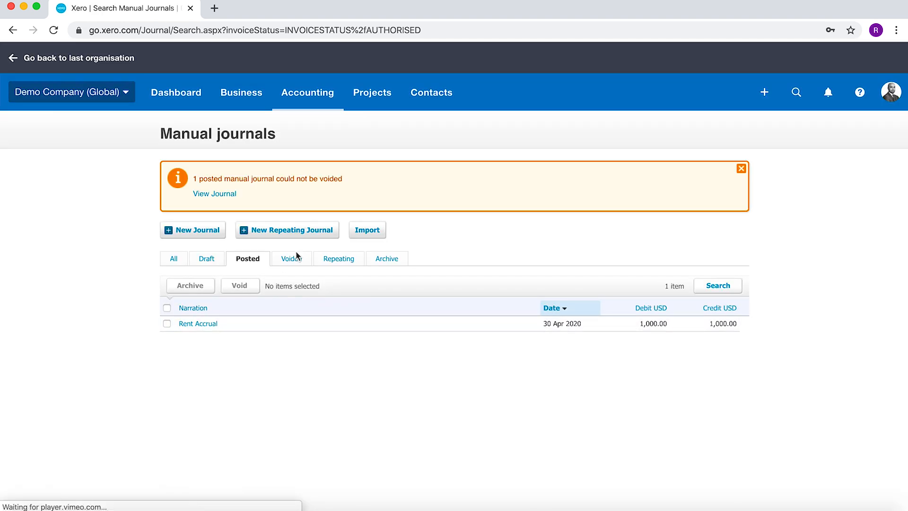
click(290, 259)
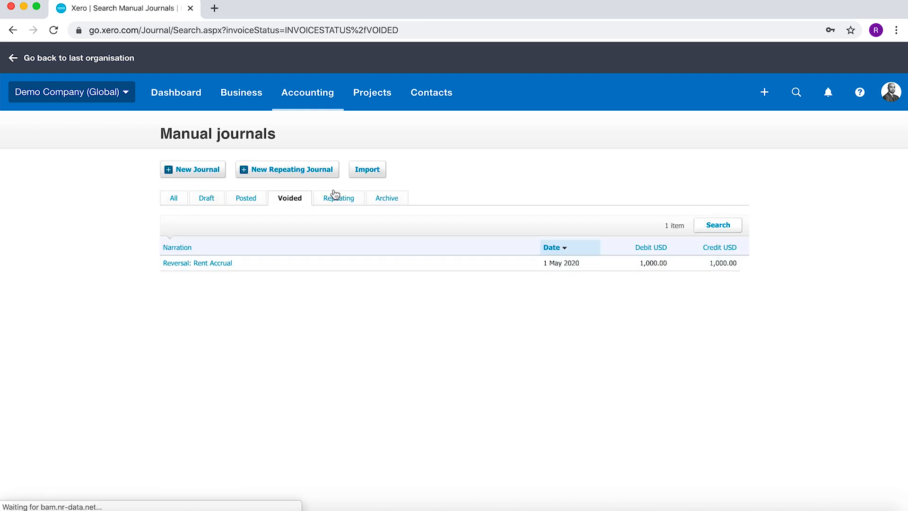
click(287, 169)
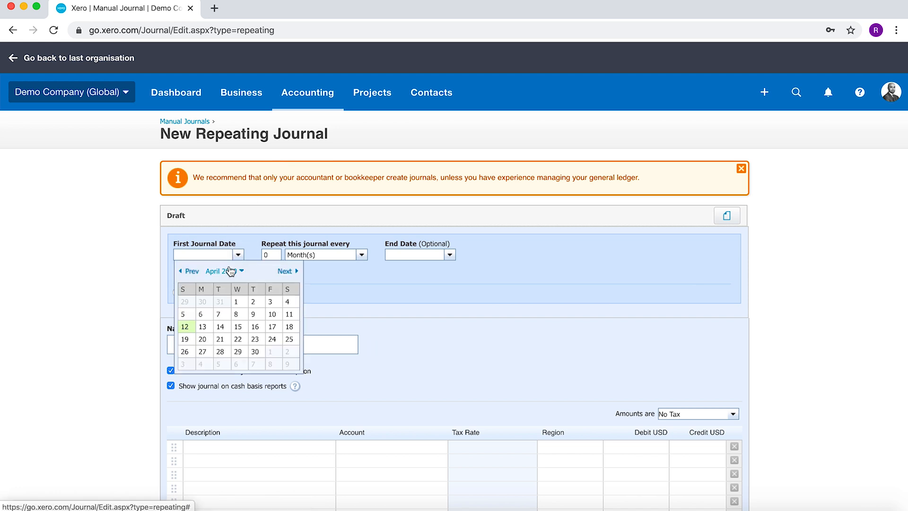
- Schedule the repeating journal 1 Feb–30 Jun 2020 as Post, accepting the past-date warning
click(188, 271)
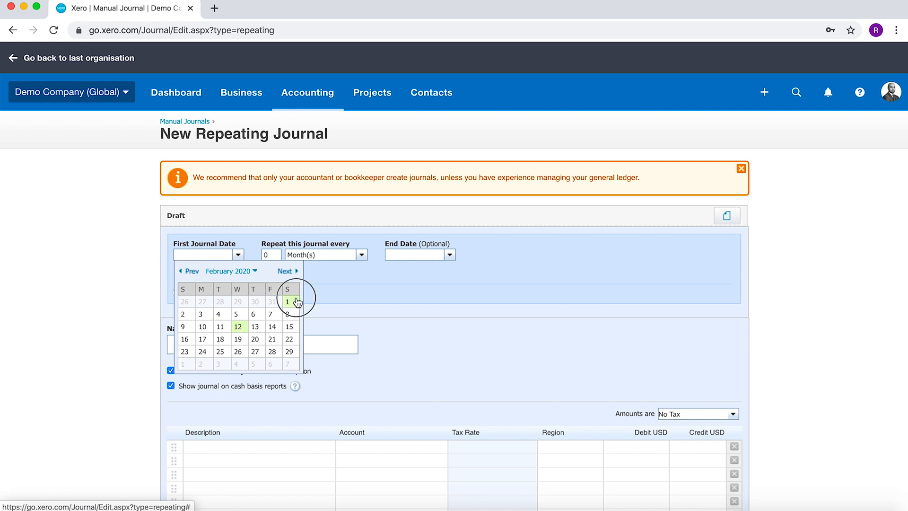
click(287, 302)
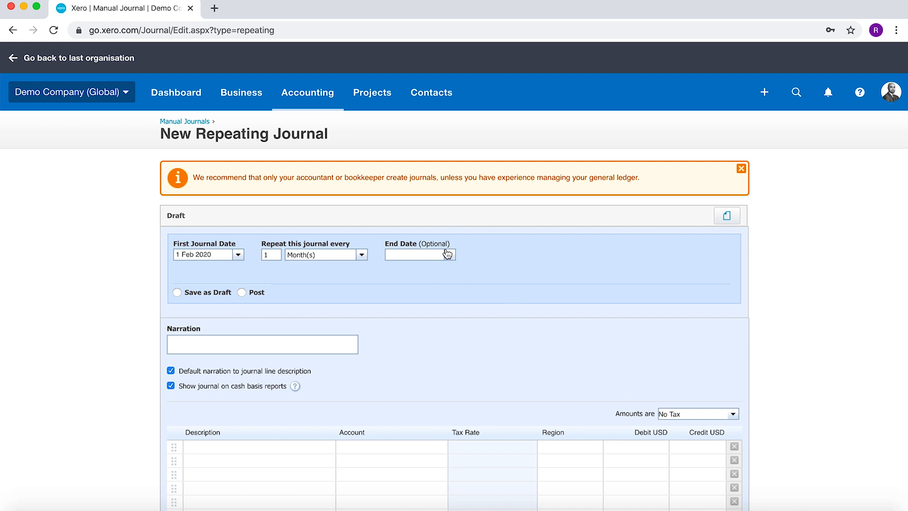
click(420, 255)
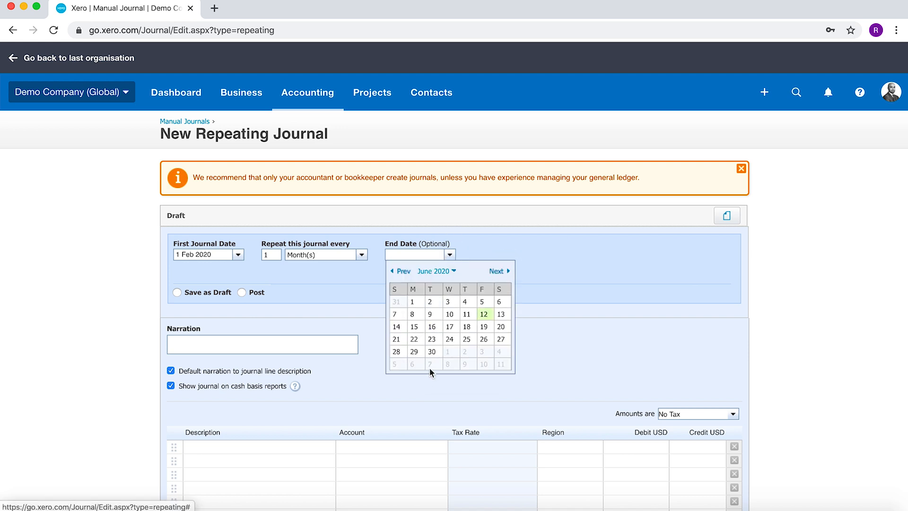
click(415, 351)
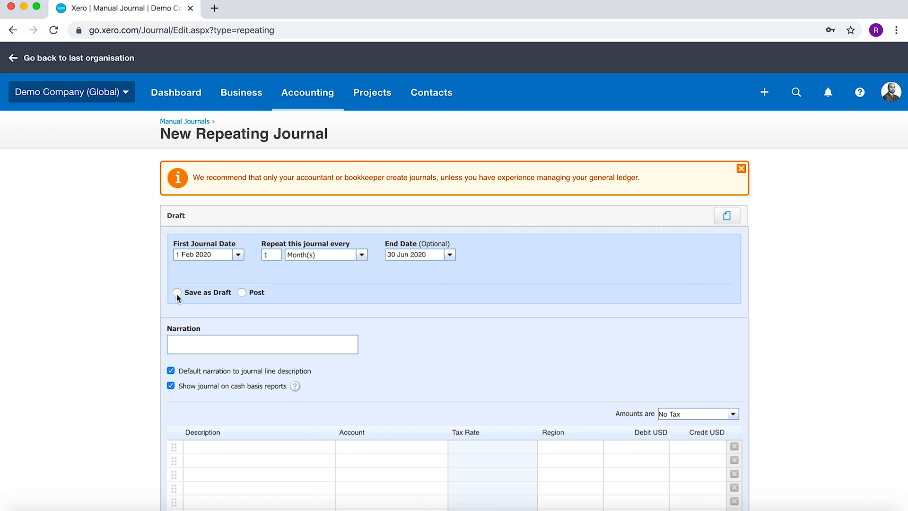
click(241, 292)
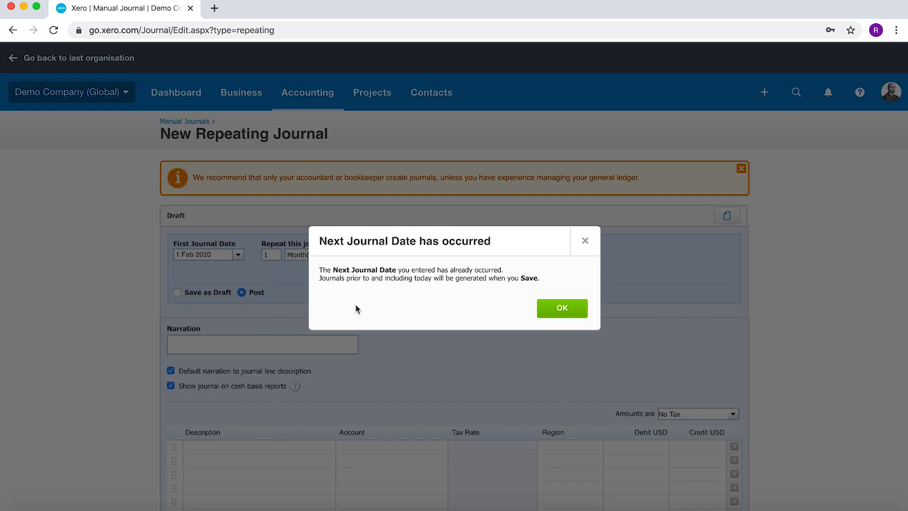
click(562, 308)
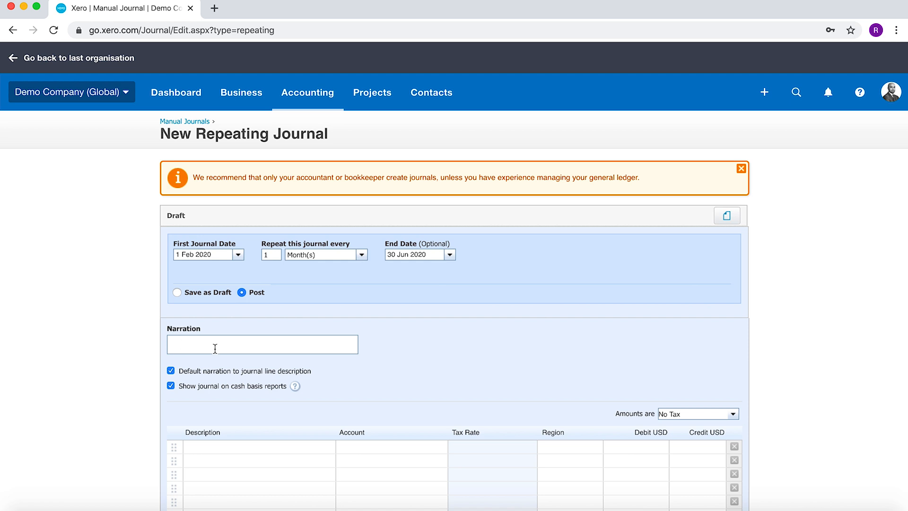
- Enter 'Prepaid Rent' as the repeating journal's narration
click(262, 344)
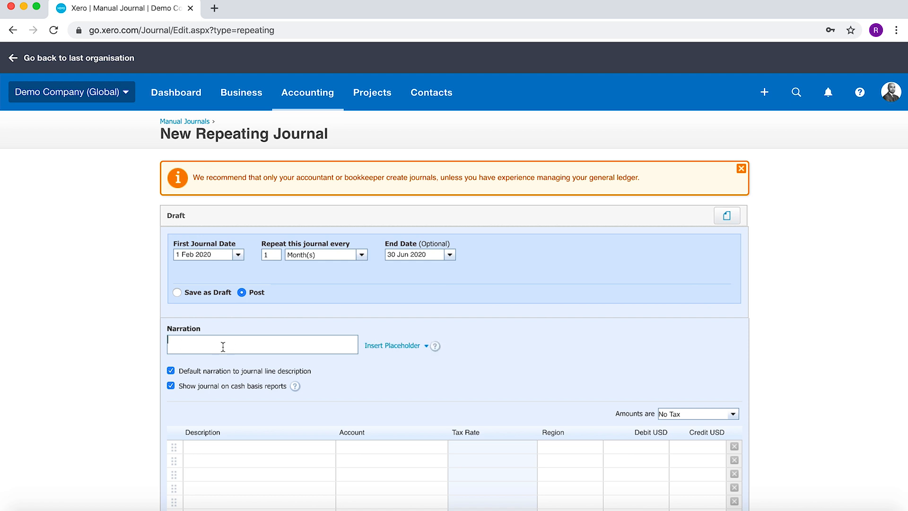
text(P)
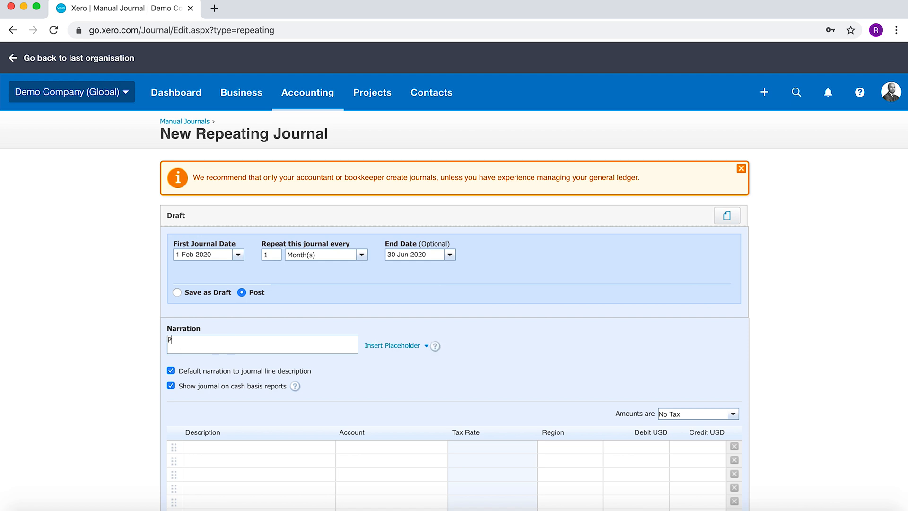
text(repaid re)
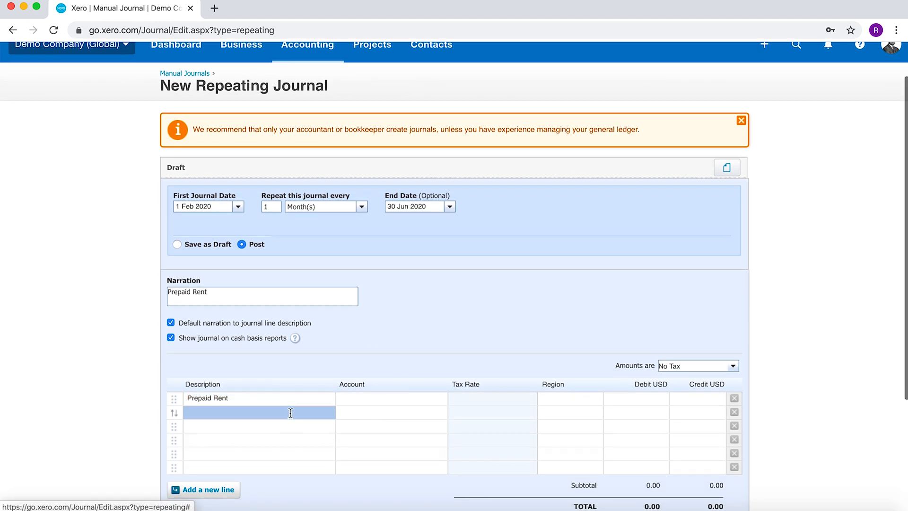
- Debit 469 - Rent and credit 620 - Prepayments 1,000.00 each
click(388, 398)
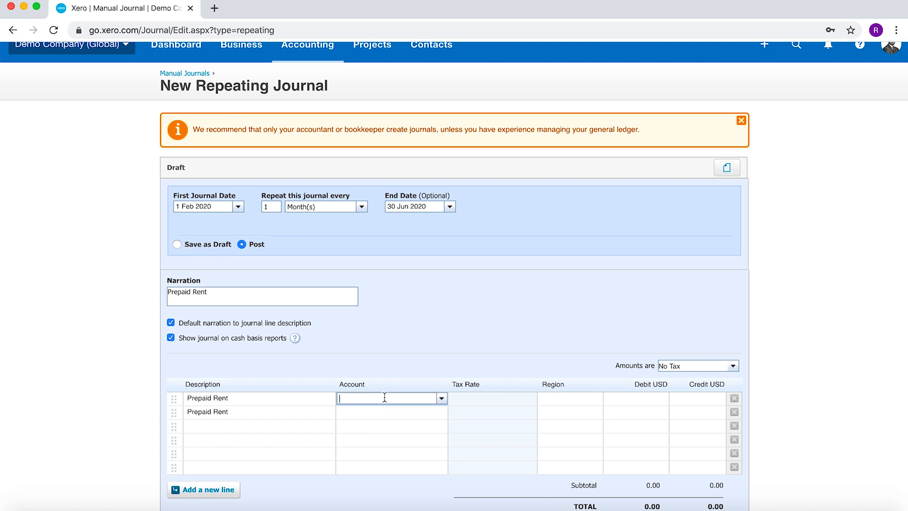
text(rent)
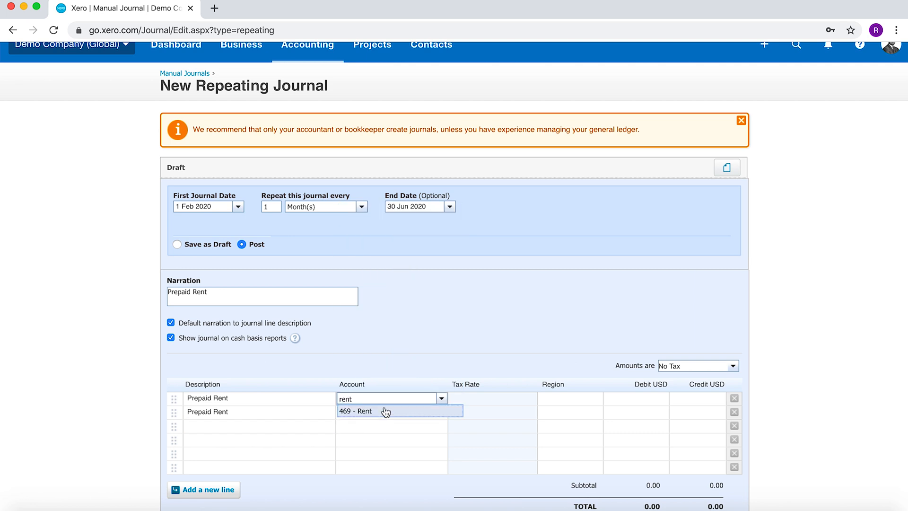
text(pre)
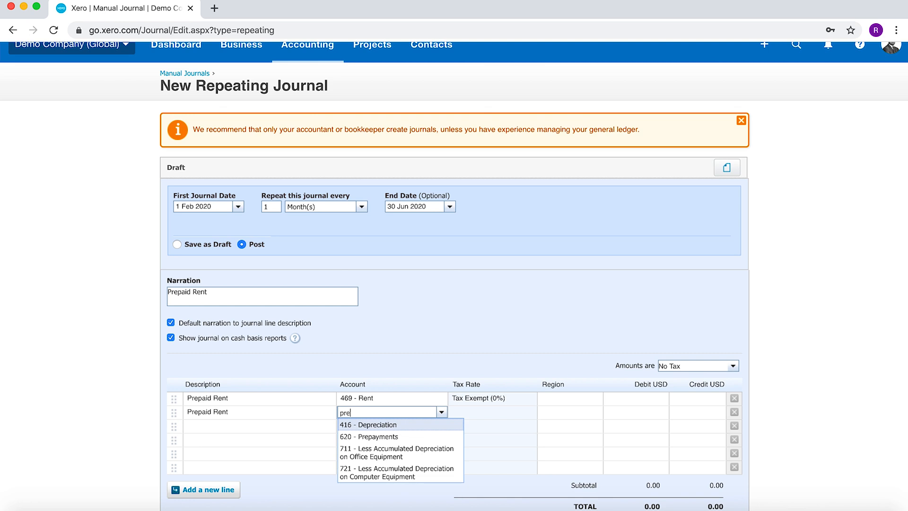
click(366, 437)
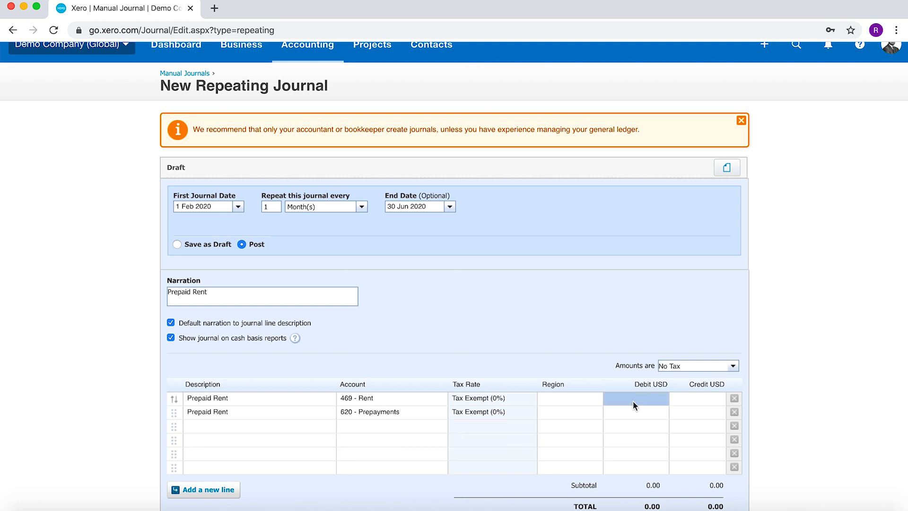
text(1000)
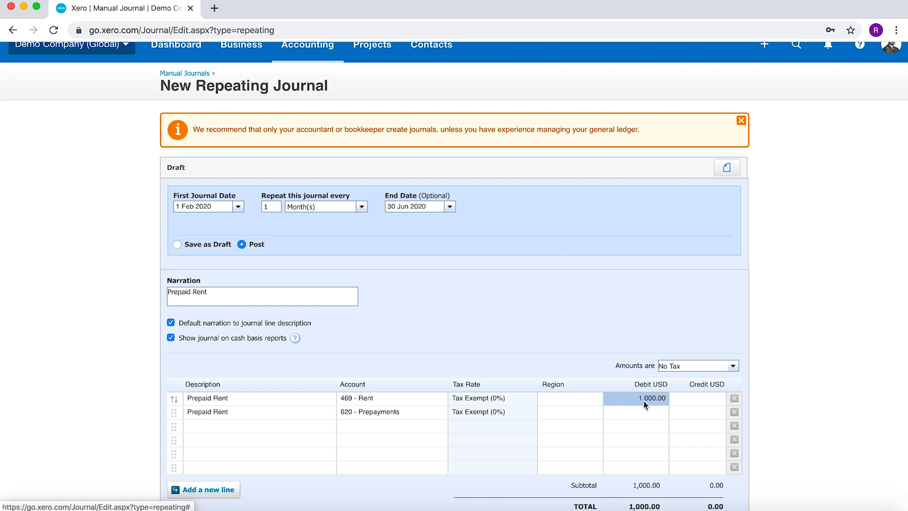
text(100)
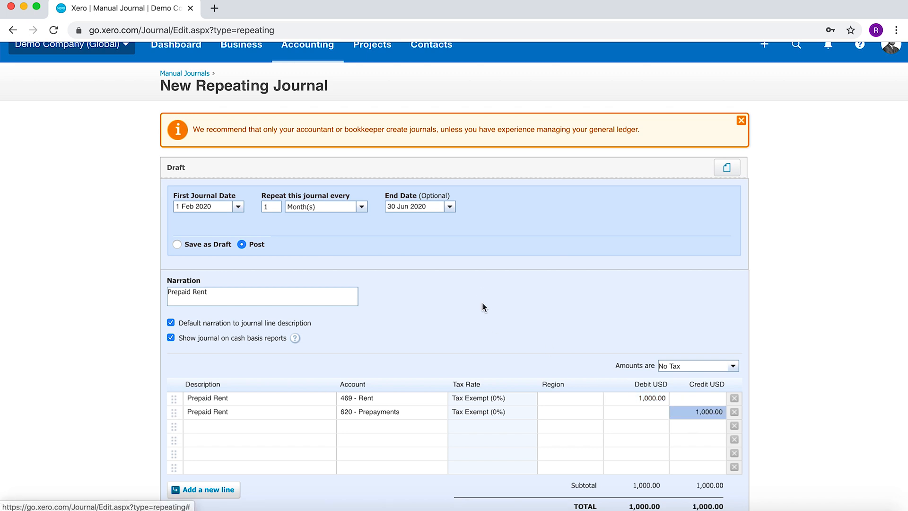
scroll(down, 3)
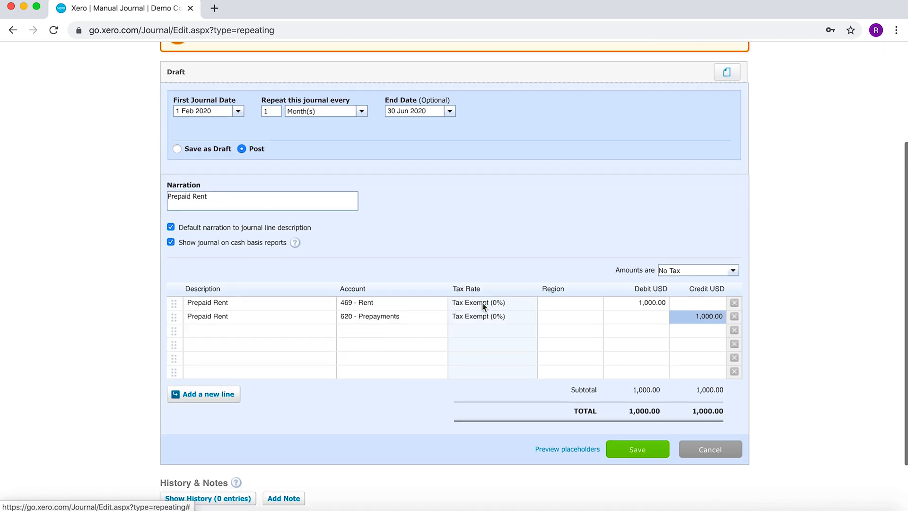
- Save the Prepaid Rent journal, posting Feb–Apr entries, then open the downloaded import template CSV
click(638, 449)
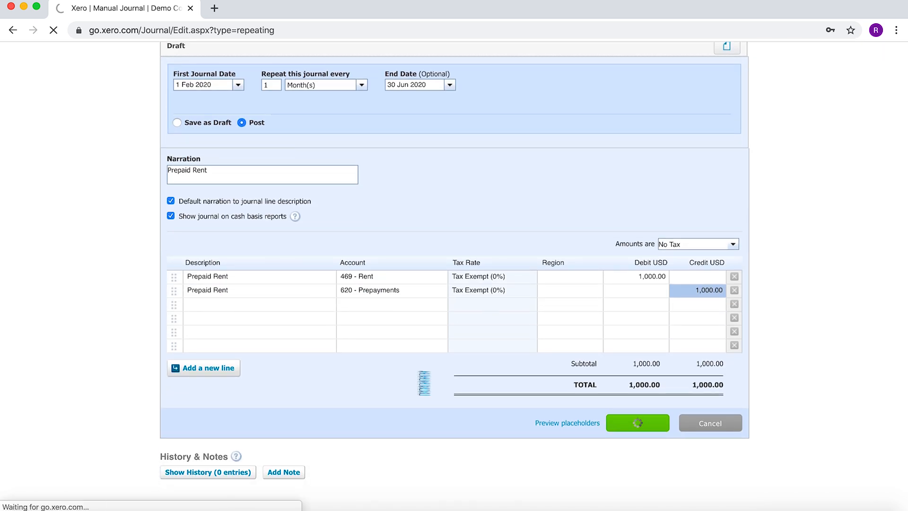
click(637, 423)
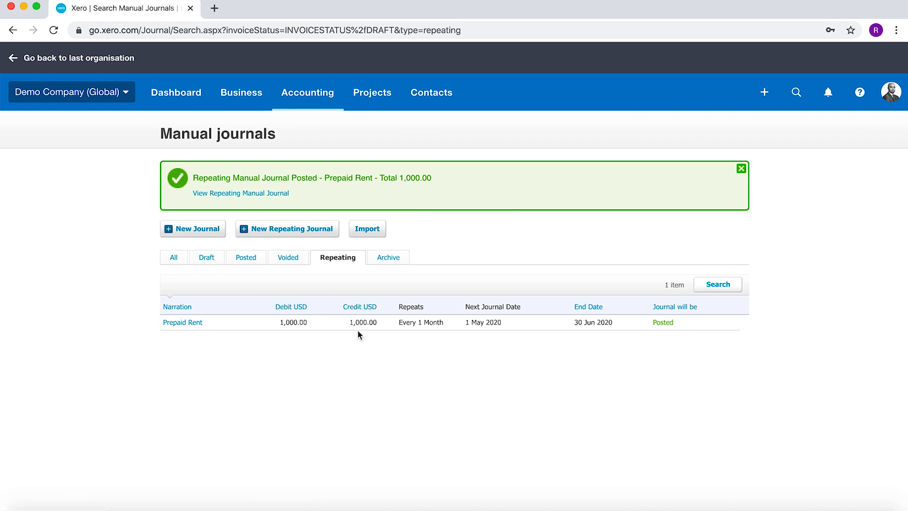
click(245, 257)
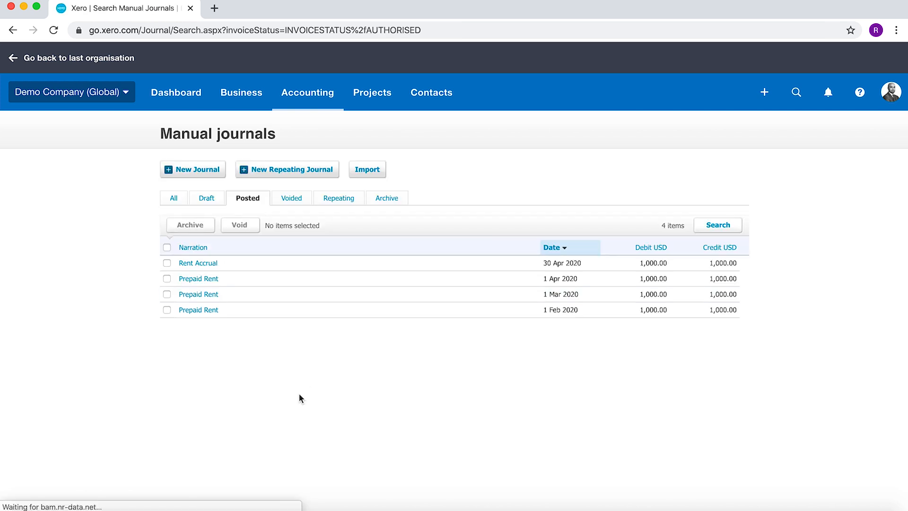
mouse_move(563, 299)
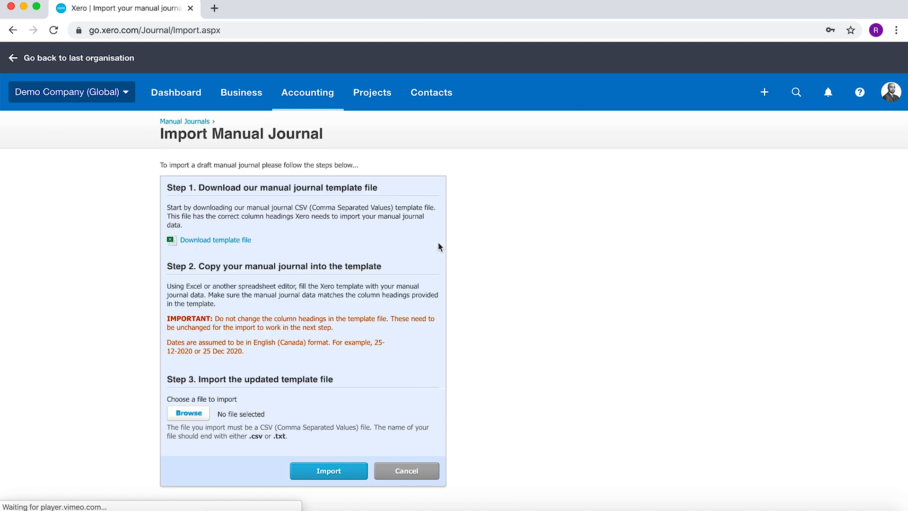
mouse_move(209, 243)
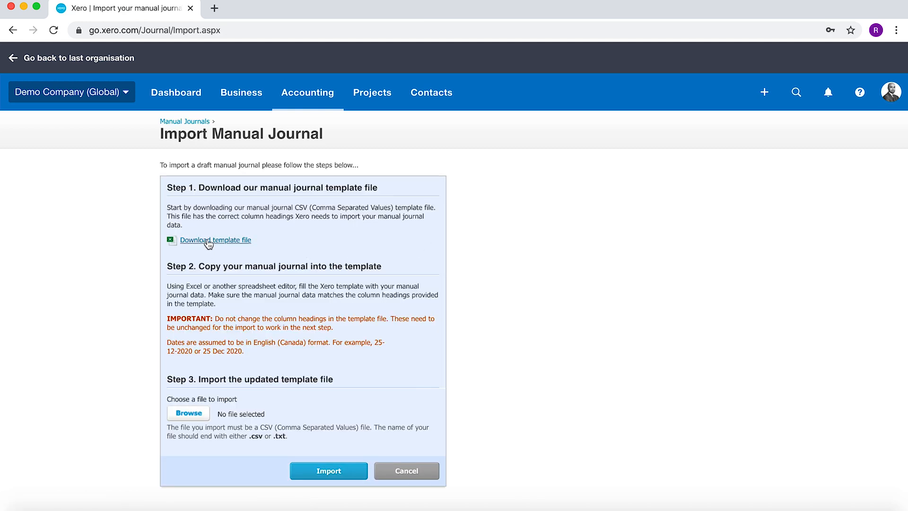
click(214, 240)
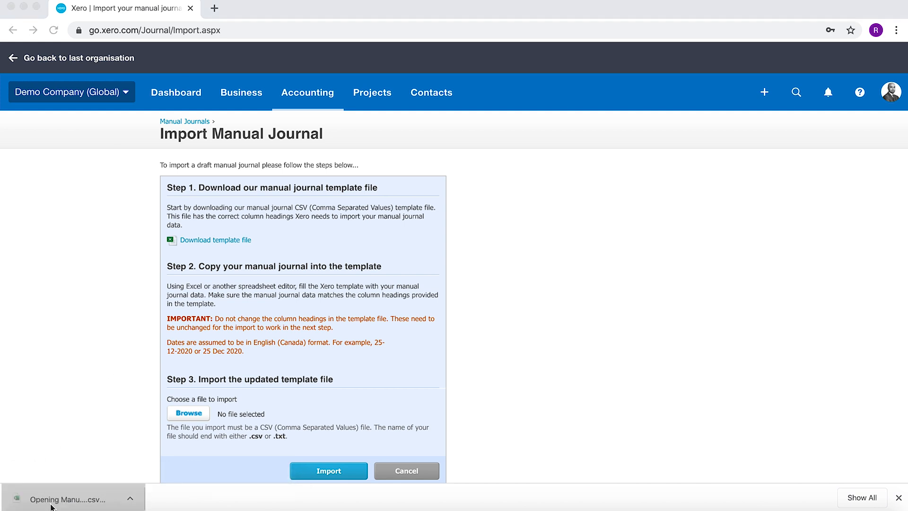
click(66, 499)
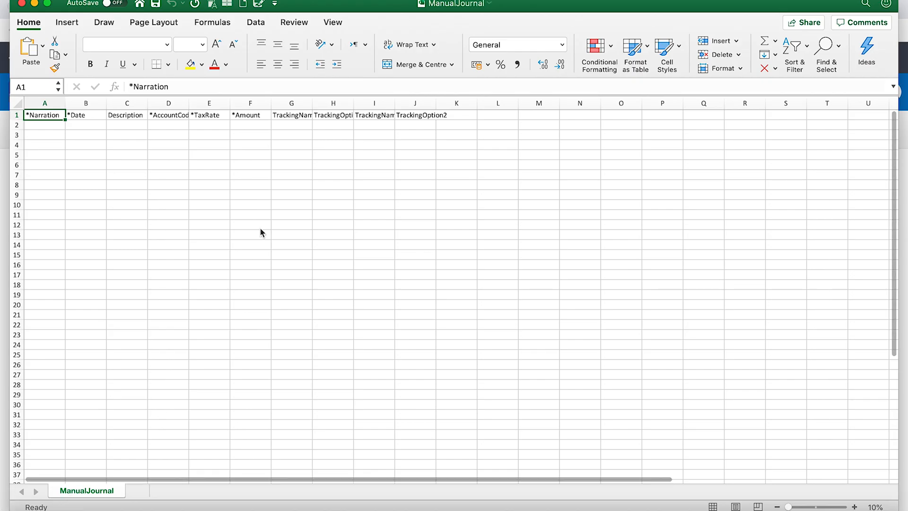